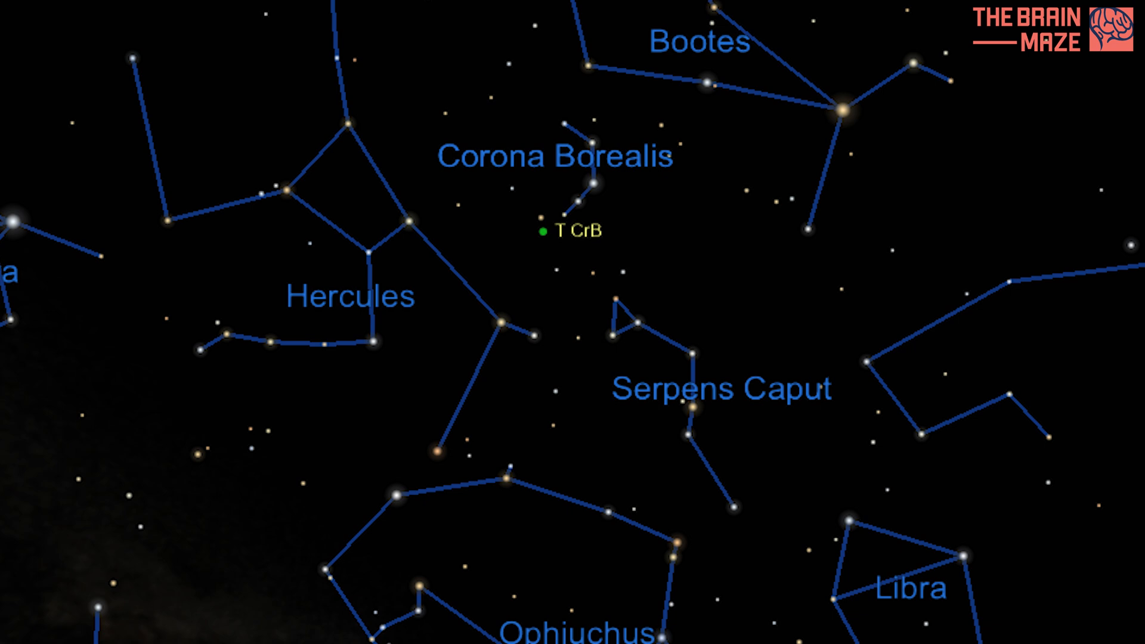
scroll(down, 3)
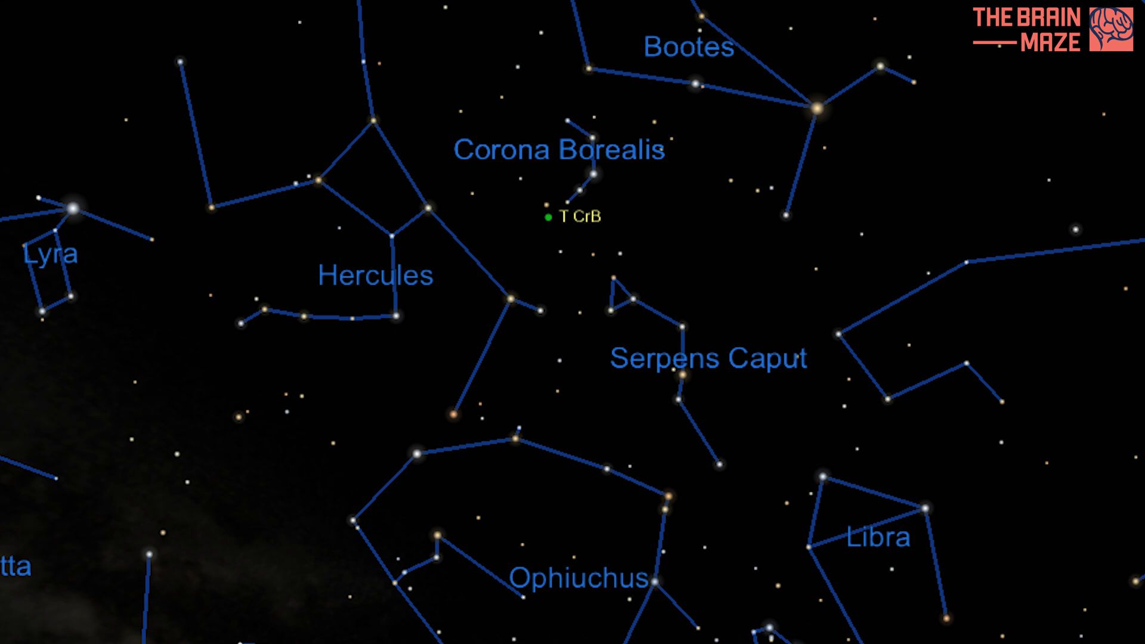